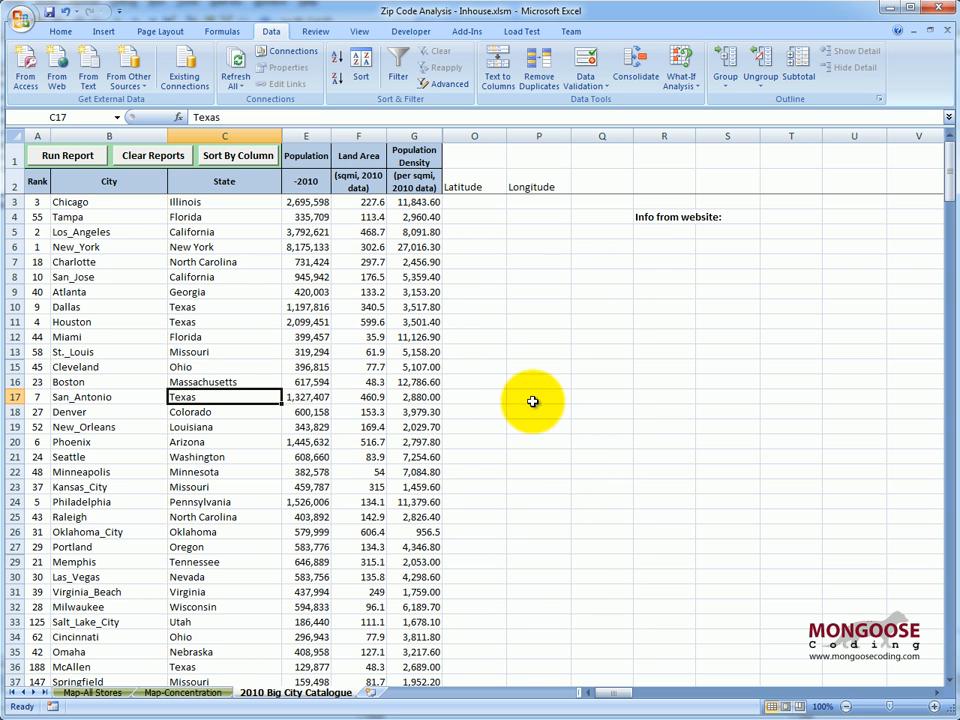
pyautogui.moveTo(244, 302)
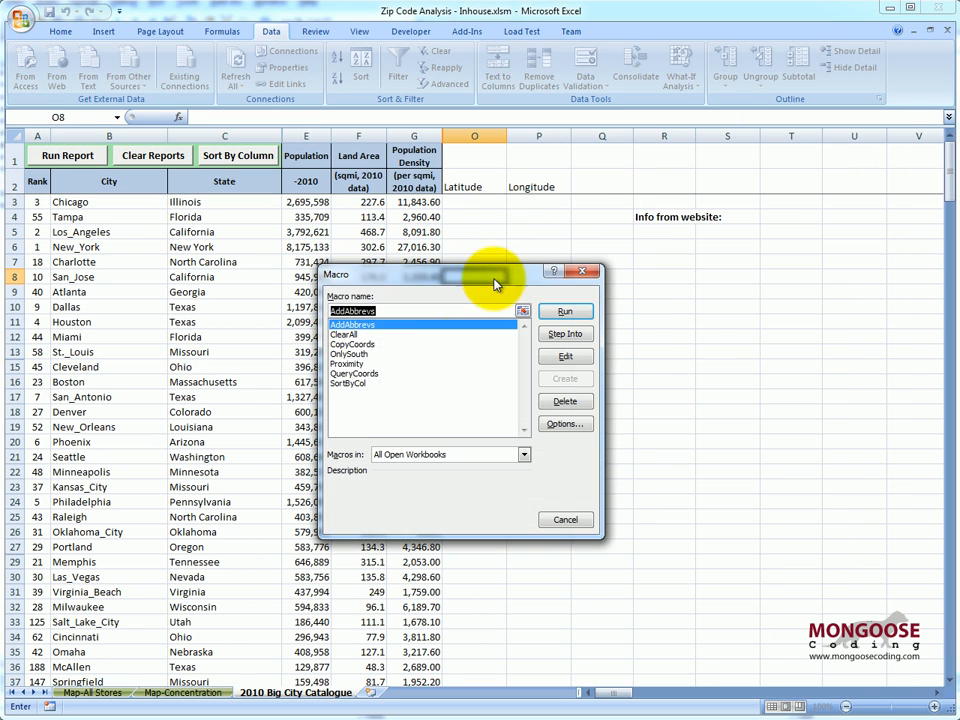
# Step: Run the QueryCoords macro so the sheet starts fetching each city's coordinates from the web
pyautogui.click(564, 311)
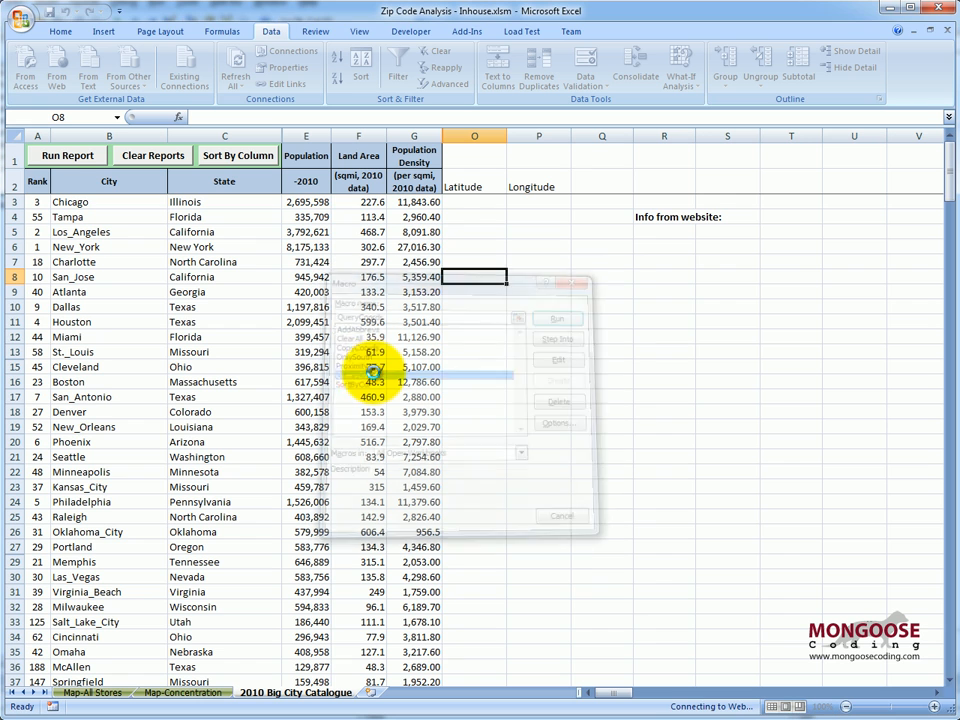